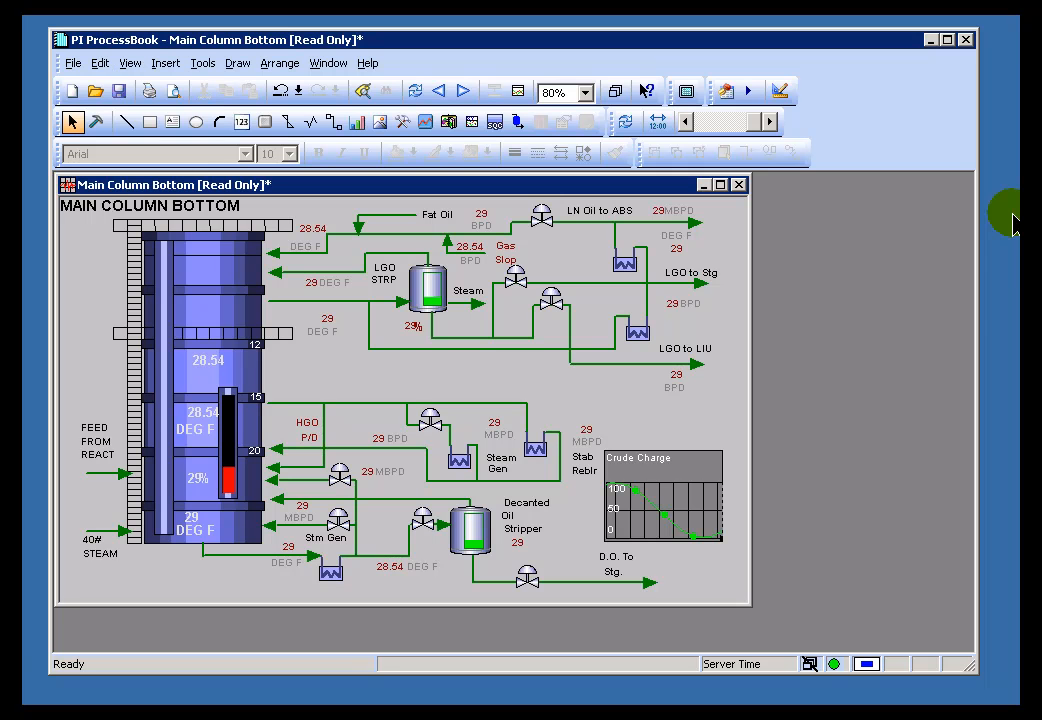
- Review the Crude Charge trend's scale settings and leave them unchanged
double_click(662, 500)
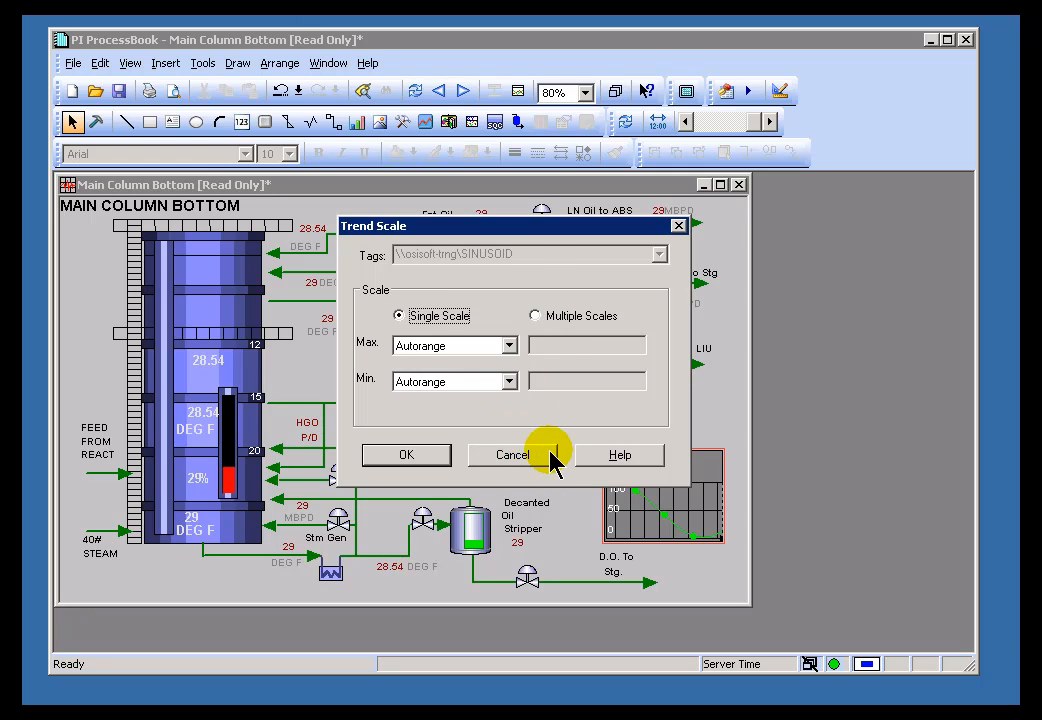
left_click(512, 454)
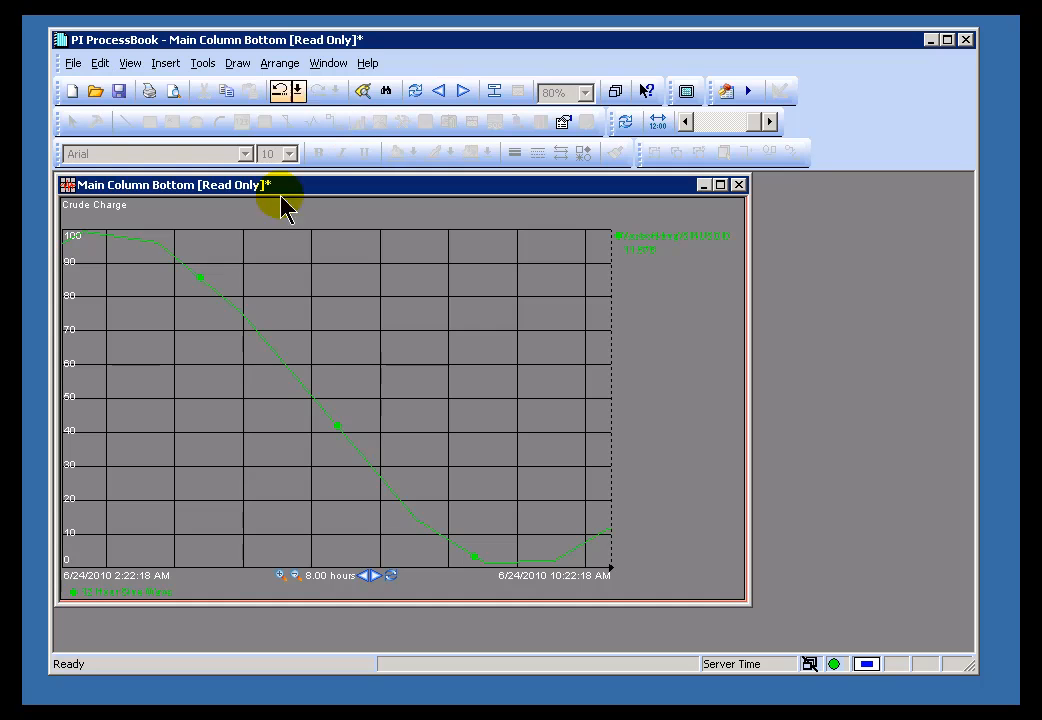
- Widen the trend span to 1.33 then 10.67 days, then return to the full display
left_click(280, 576)
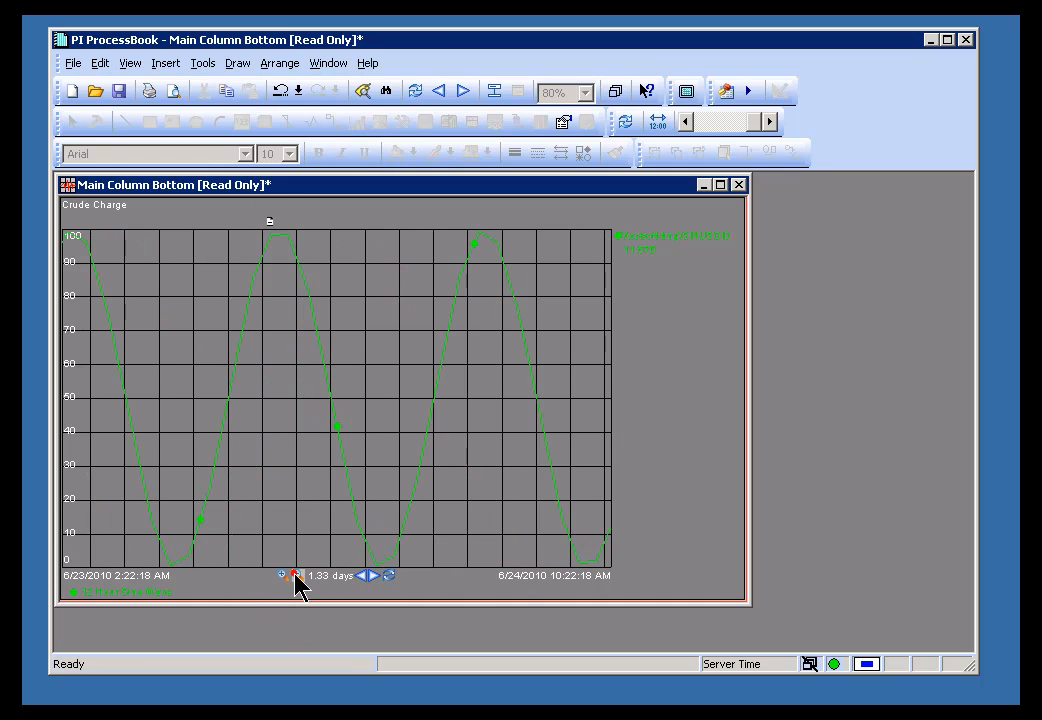
left_click(416, 90)
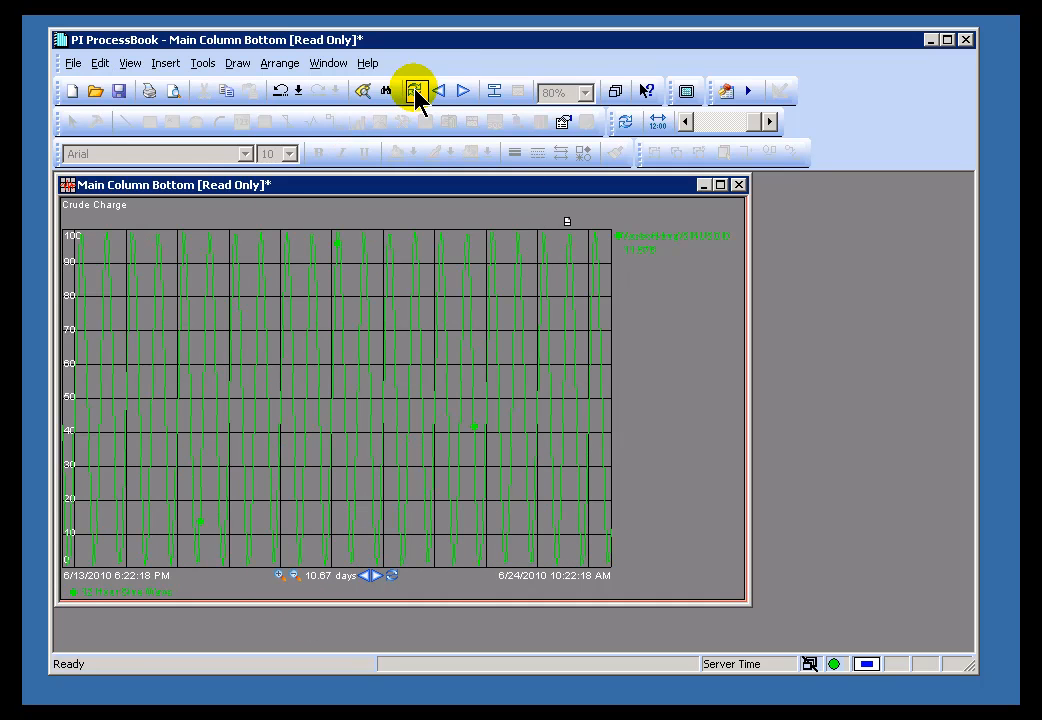
left_click(416, 90)
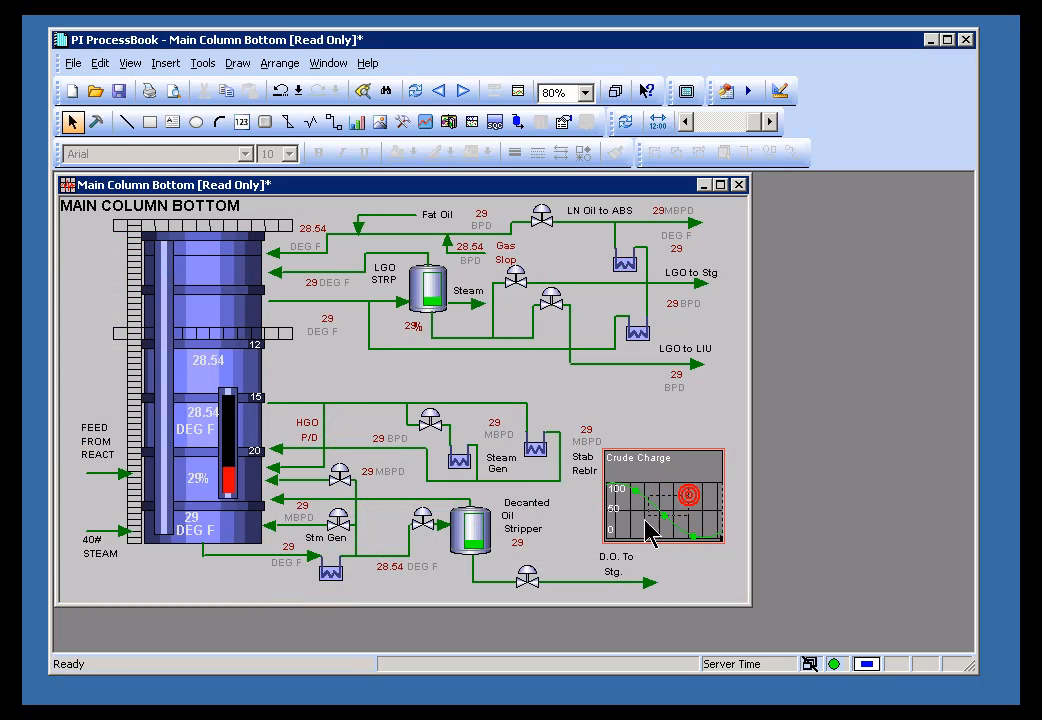
left_click(416, 90)
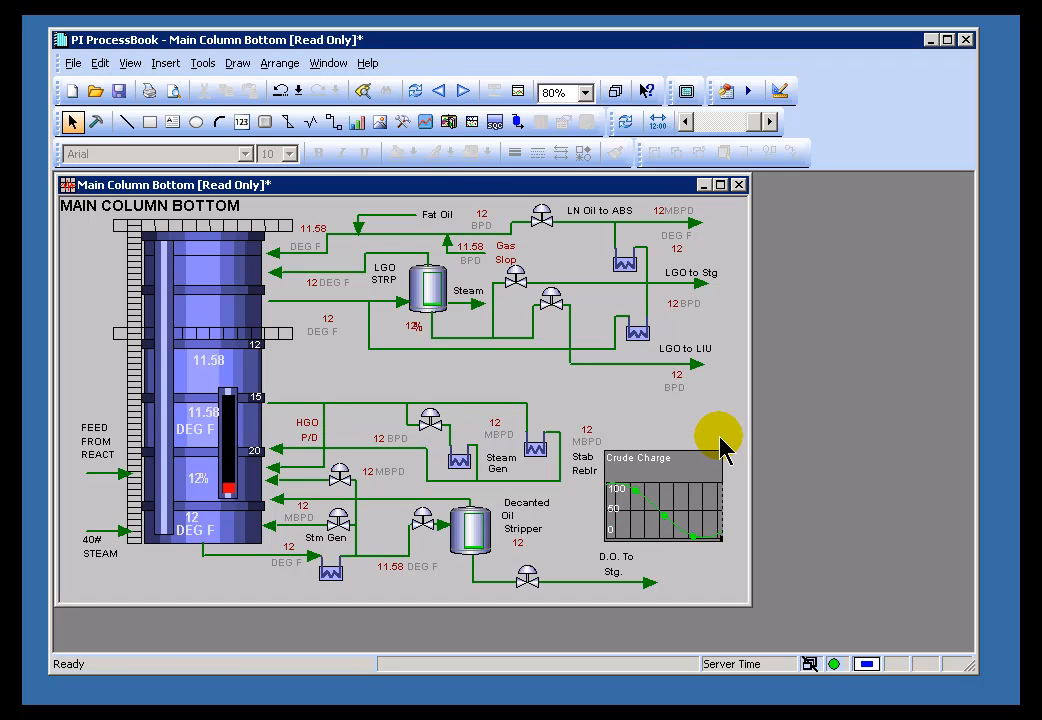
mouse_move(696, 536)
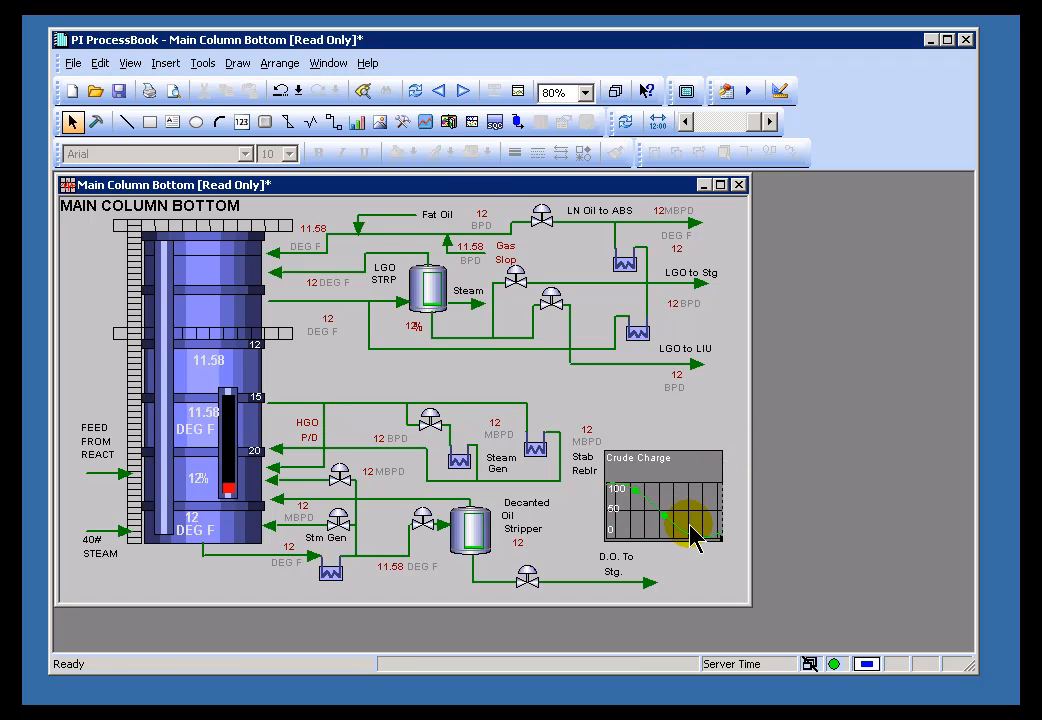
mouse_move(244, 290)
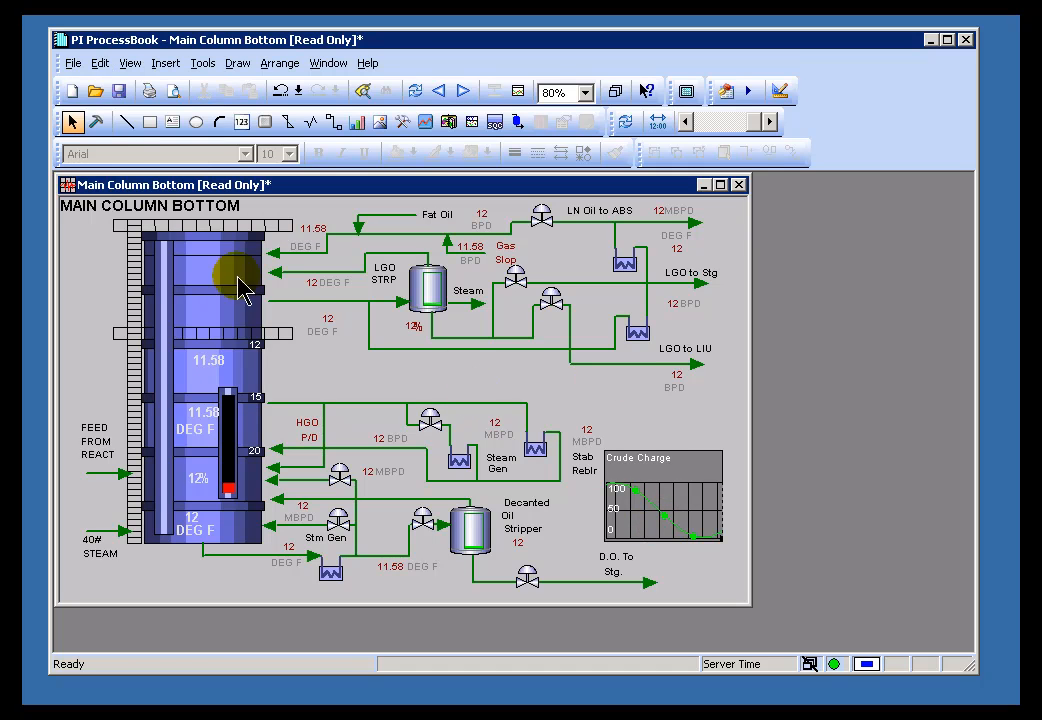
mouse_move(96, 122)
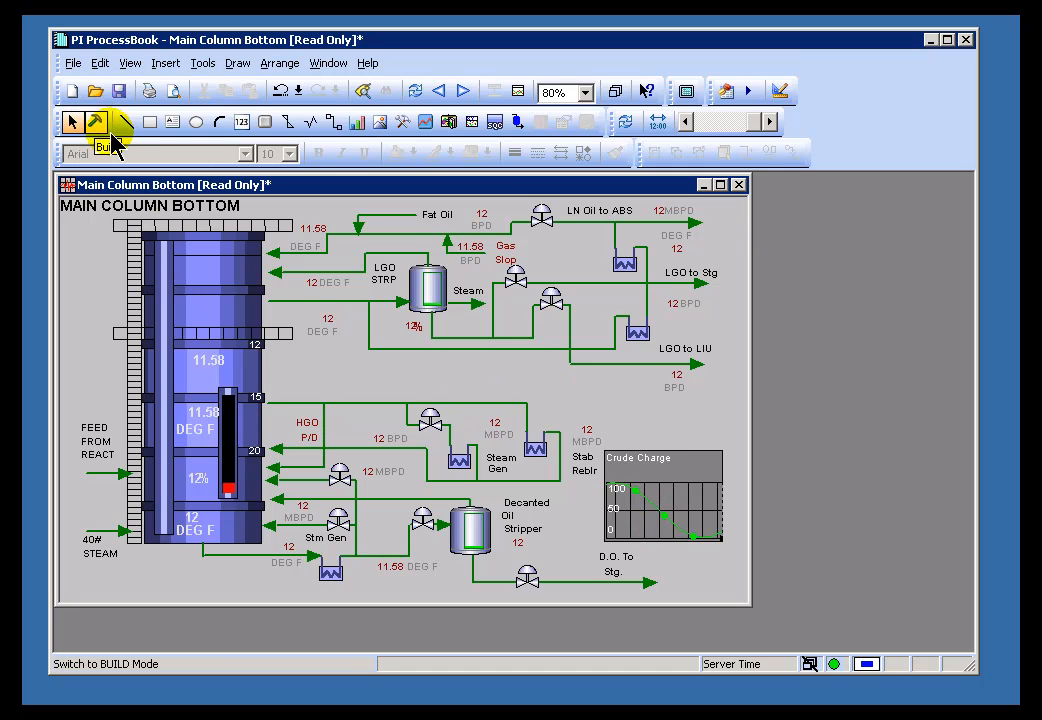
- Set the Crude Charge trend scale to Absolute with a maximum of 200
double_click(664, 510)
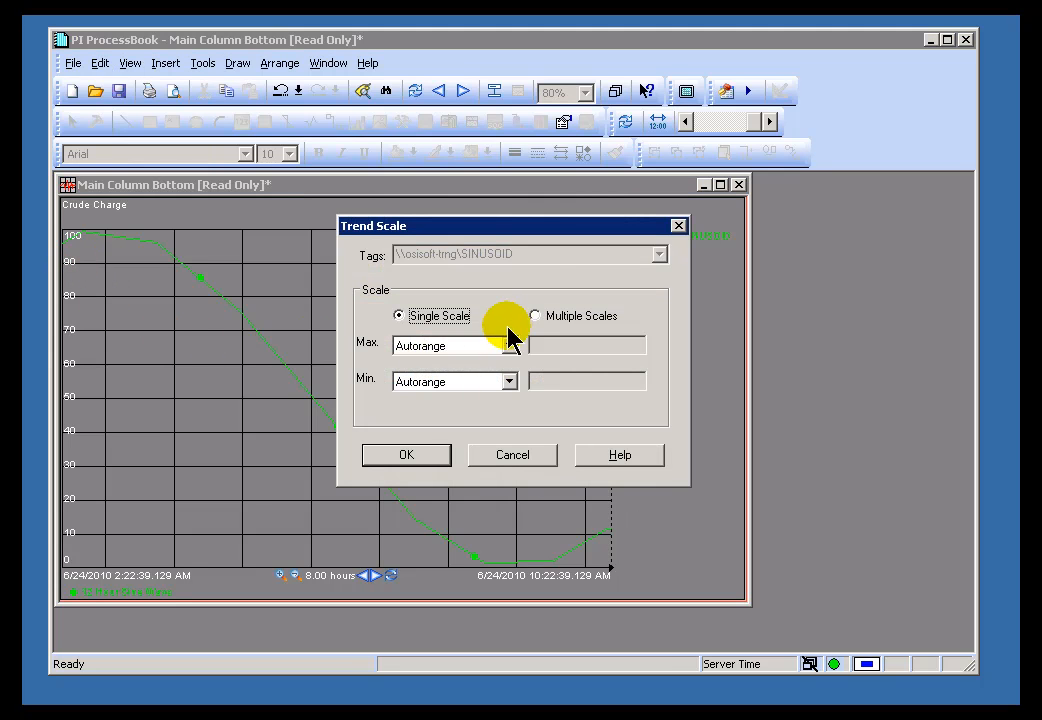
left_click(454, 344)
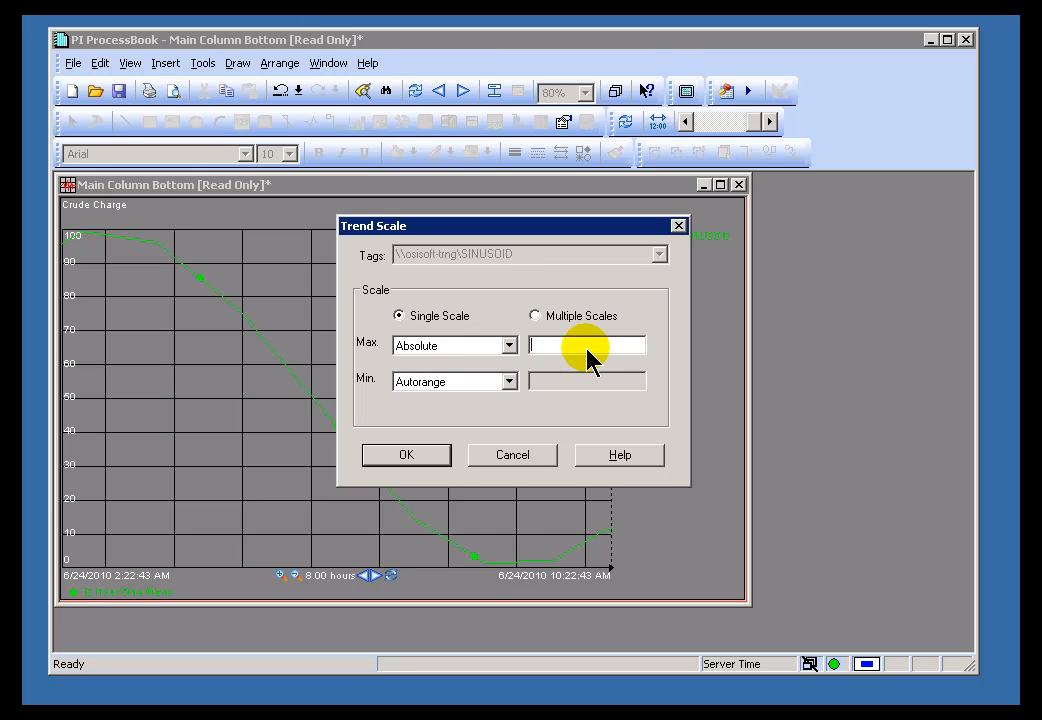
type("200")
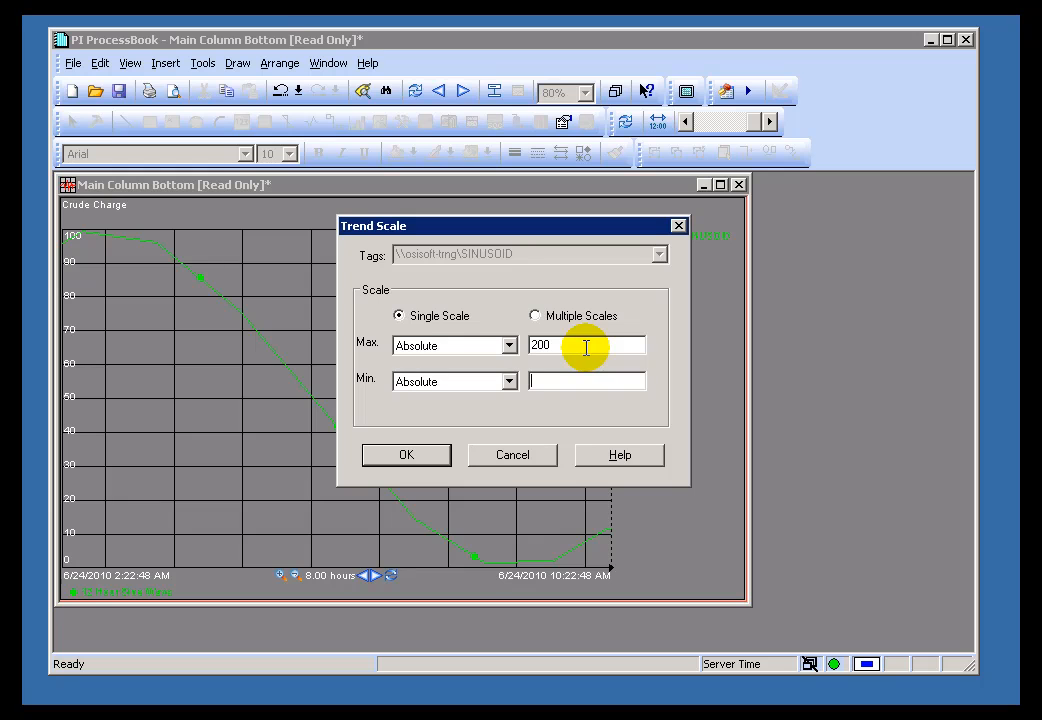
left_click(406, 454)
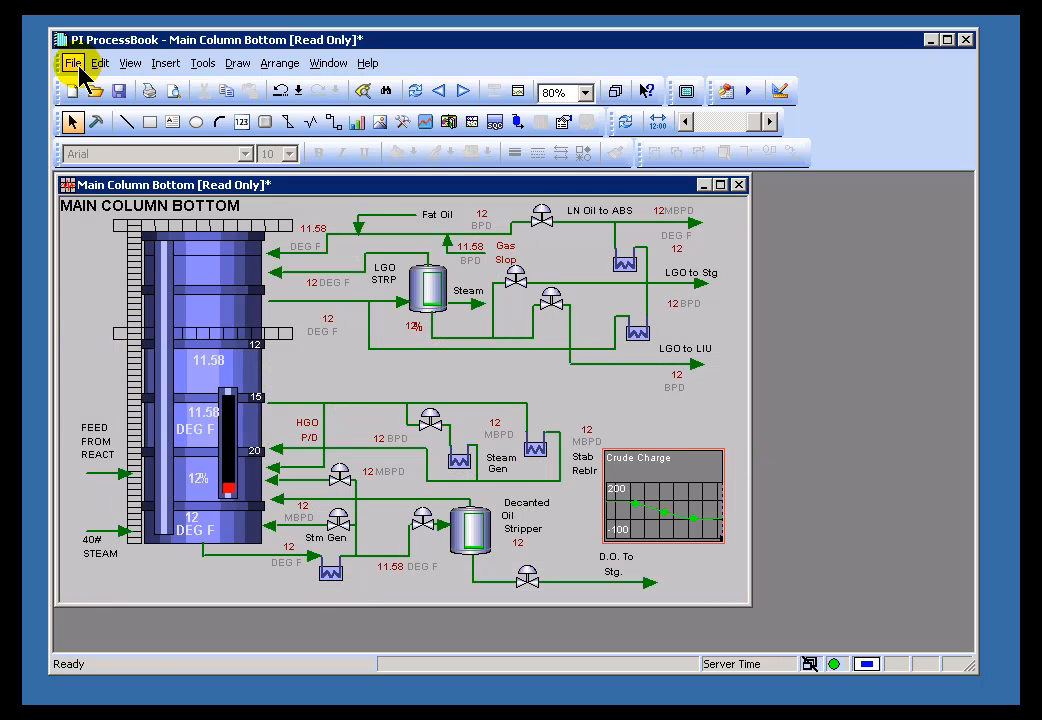
- In Build mode, review the trend definition's Autorange and *-8 Hour start, leaving it unchanged
left_click(72, 62)
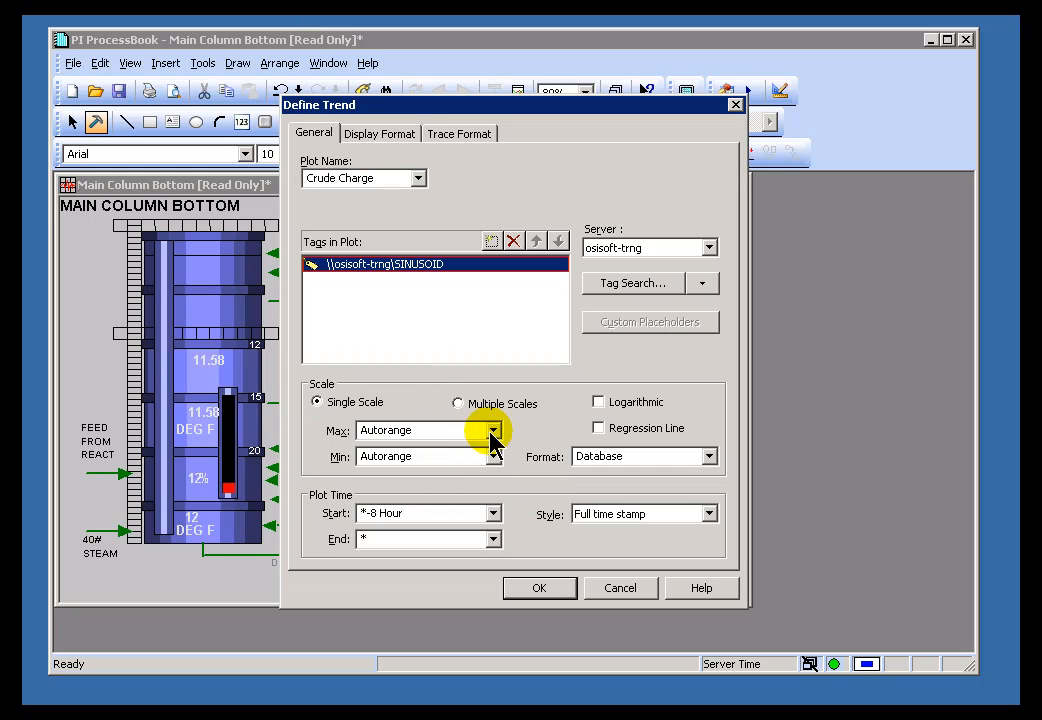
mouse_move(620, 588)
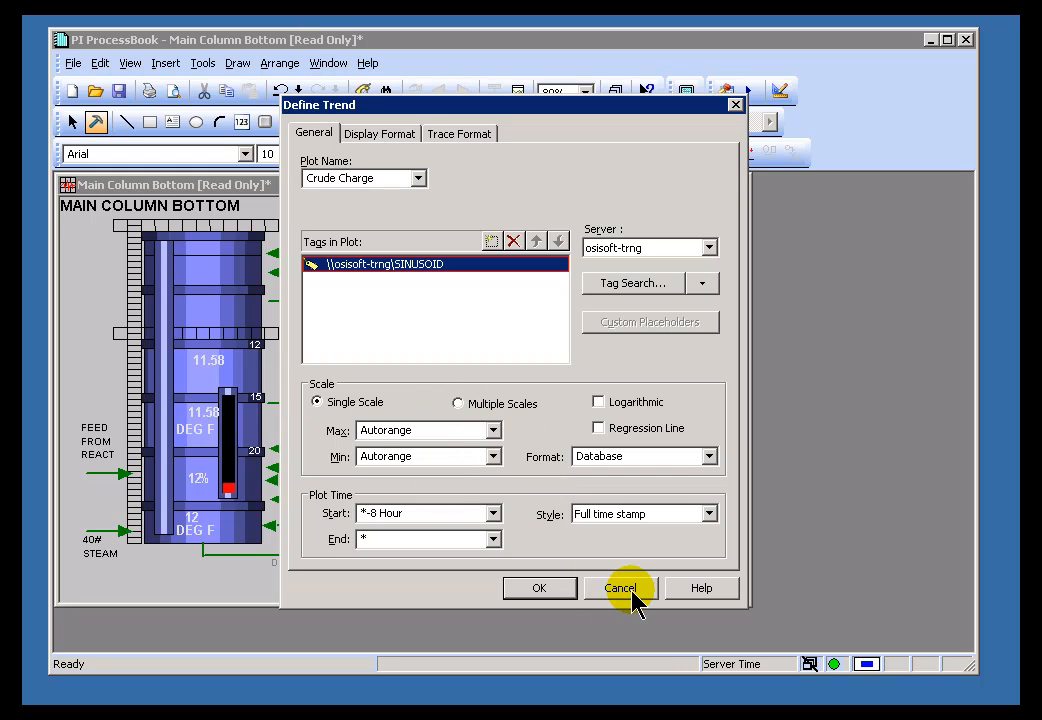
mouse_move(496, 430)
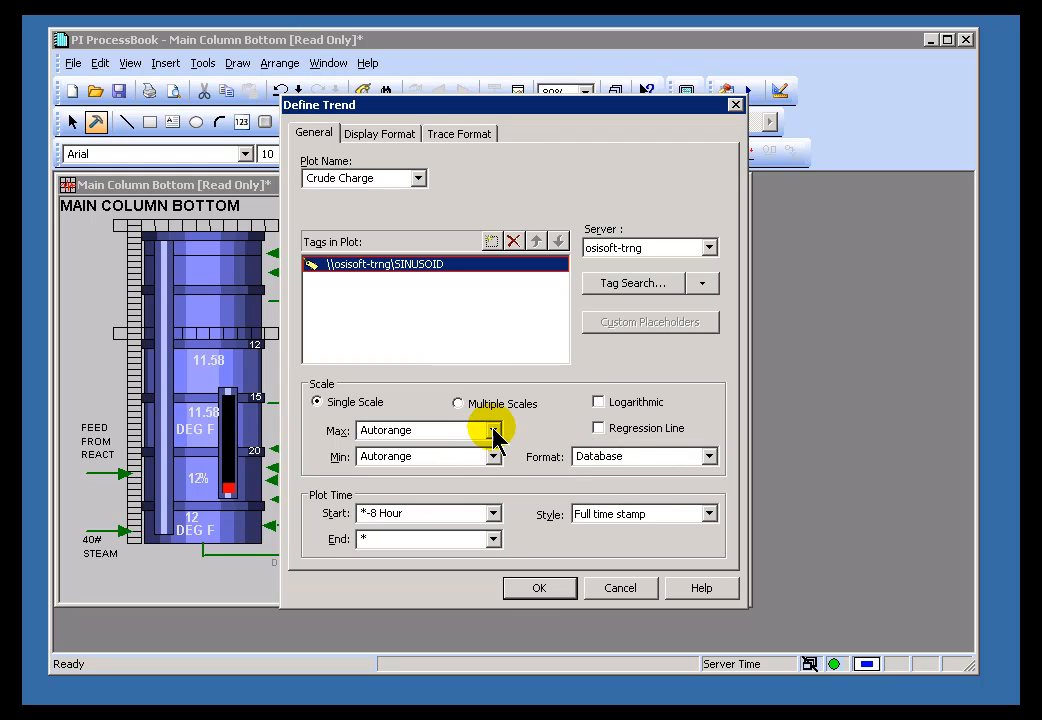
mouse_move(452, 460)
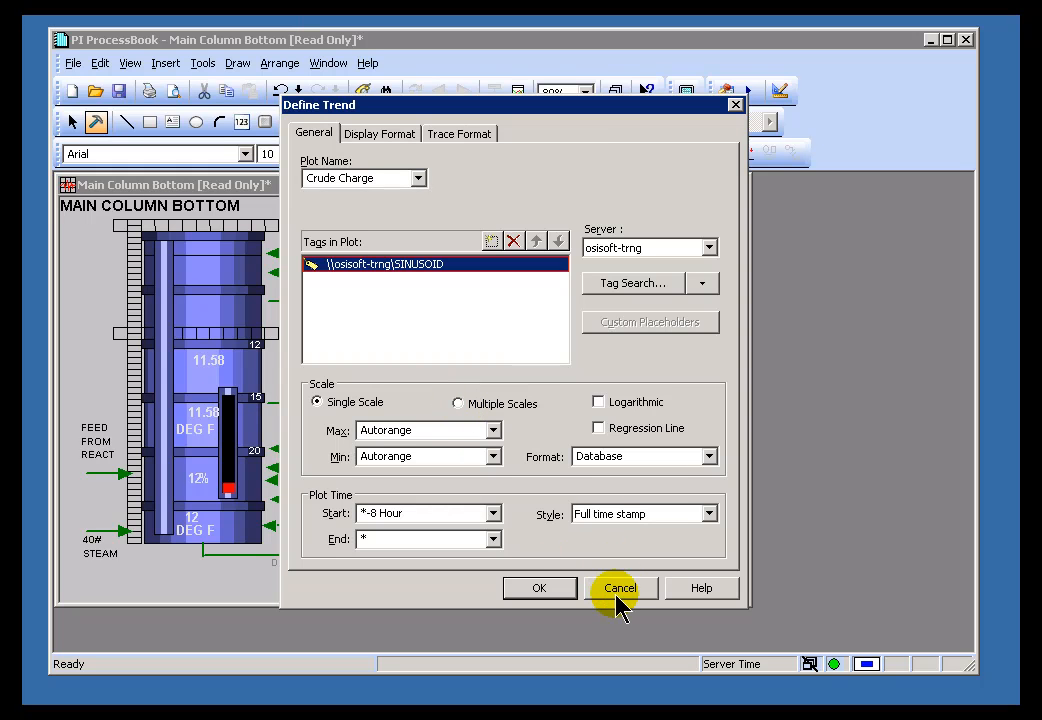
left_click(620, 588)
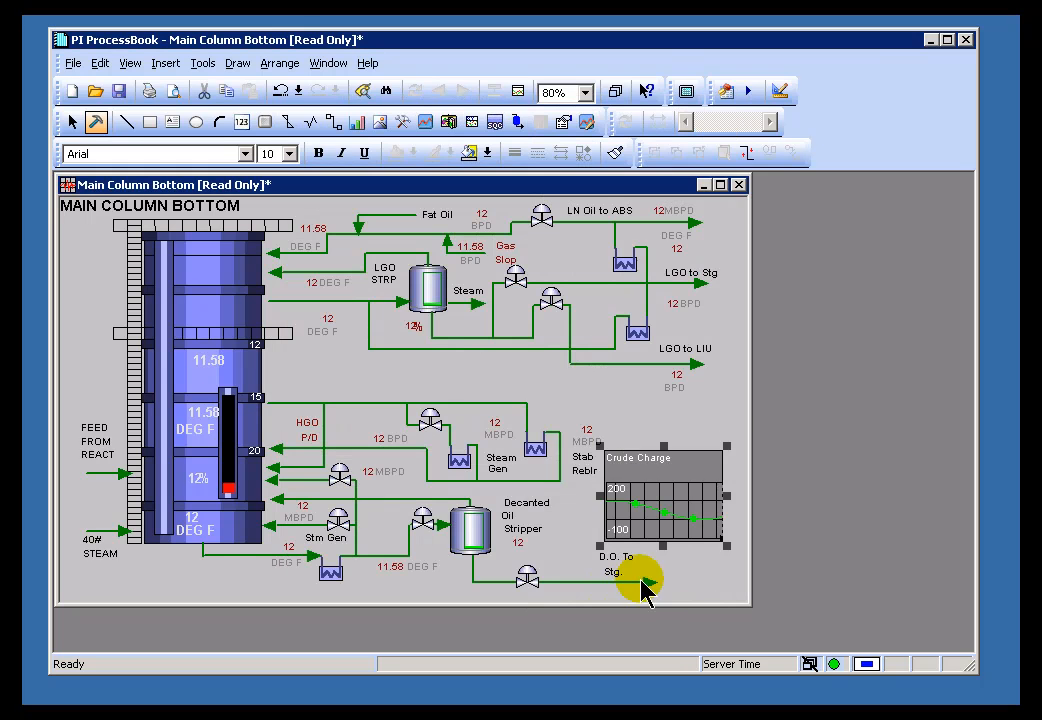
mouse_move(118, 148)
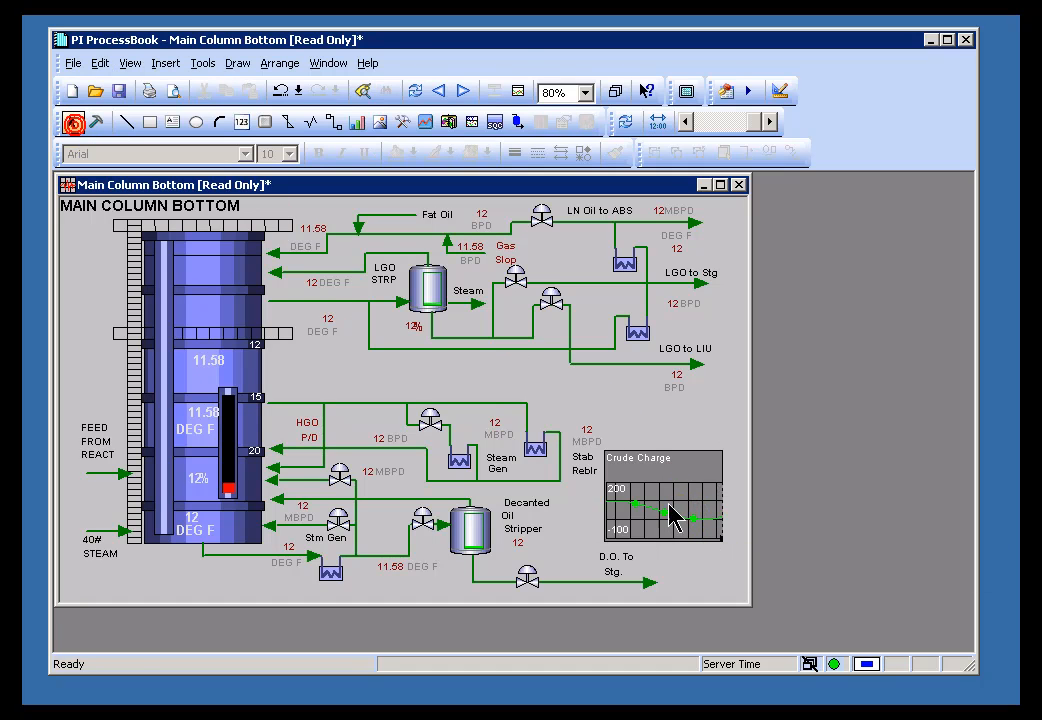
- After reverting to the saved display, reopen the Crude Charge trend definition
double_click(664, 510)
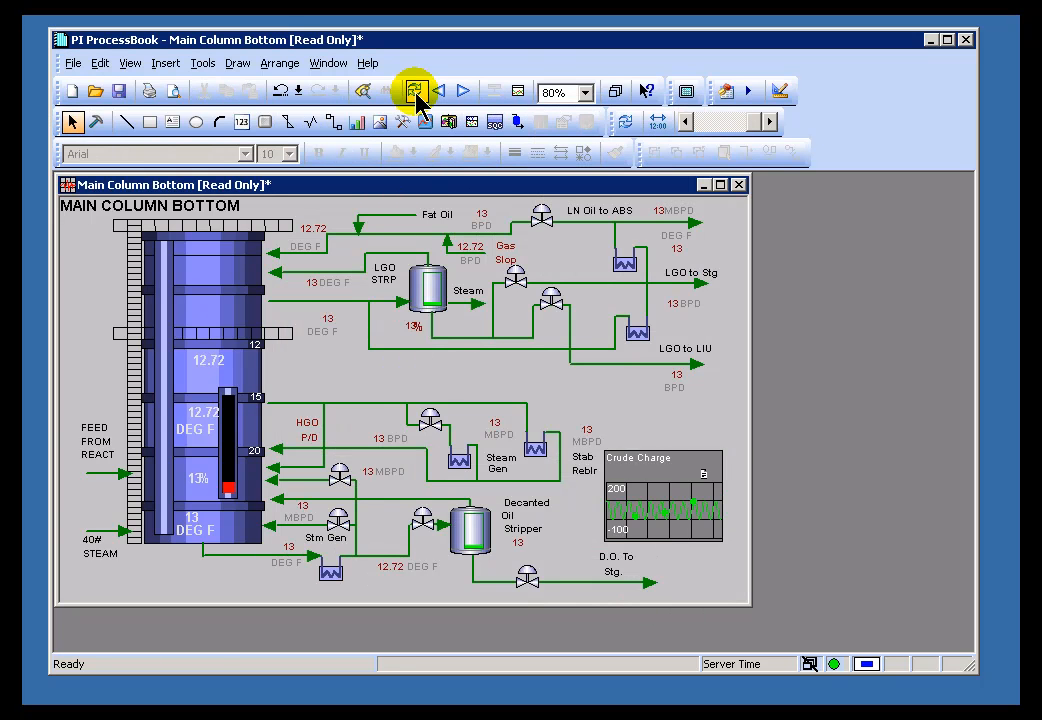
mouse_move(414, 92)
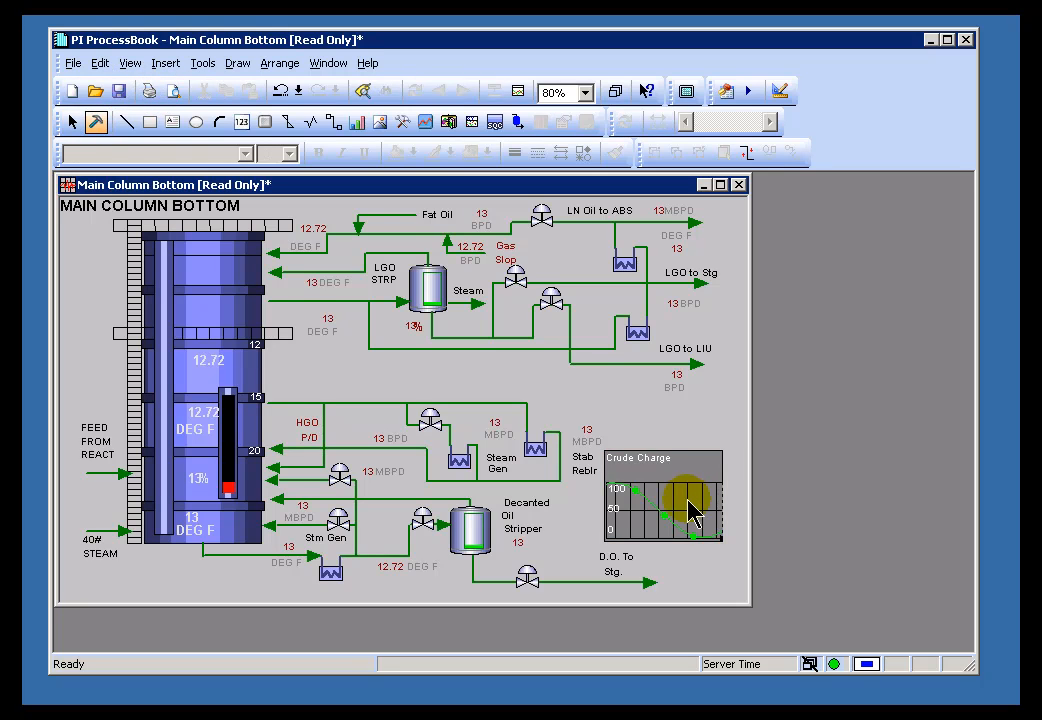
double_click(664, 500)
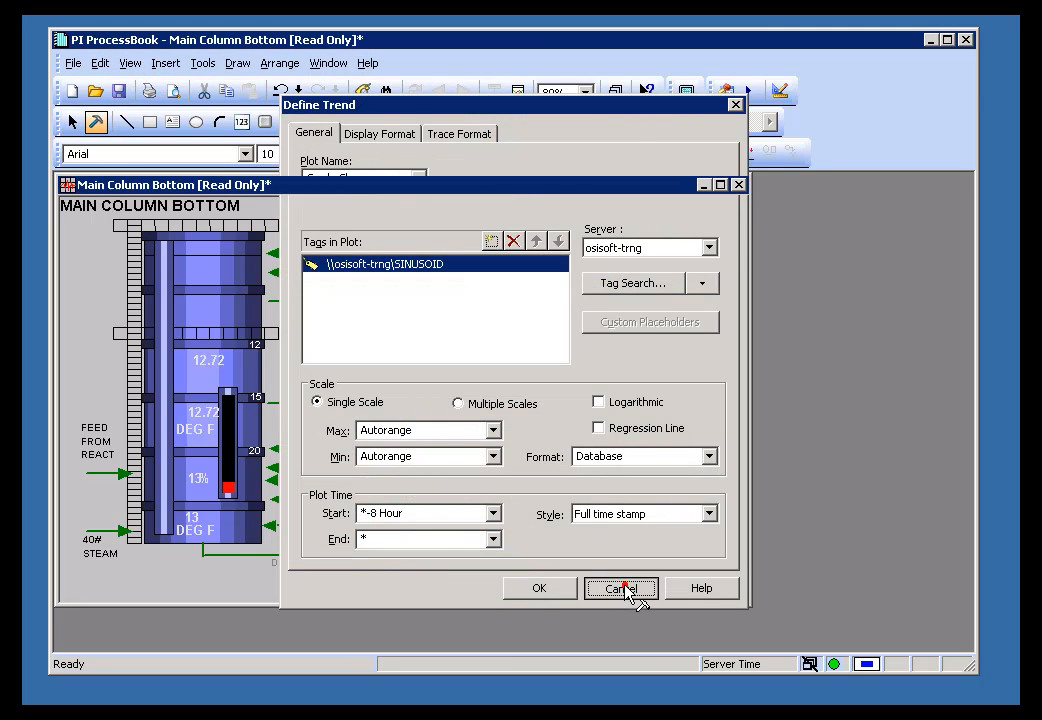